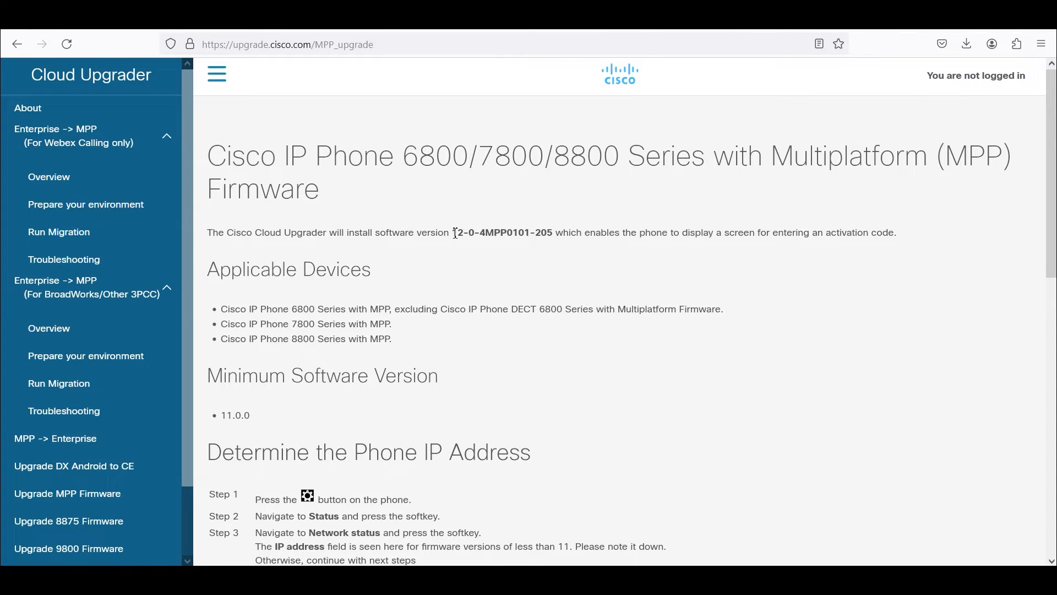
- Review the guide header: firmware version, full web address and the 8800 model series title
drag(453, 232, 487, 232)
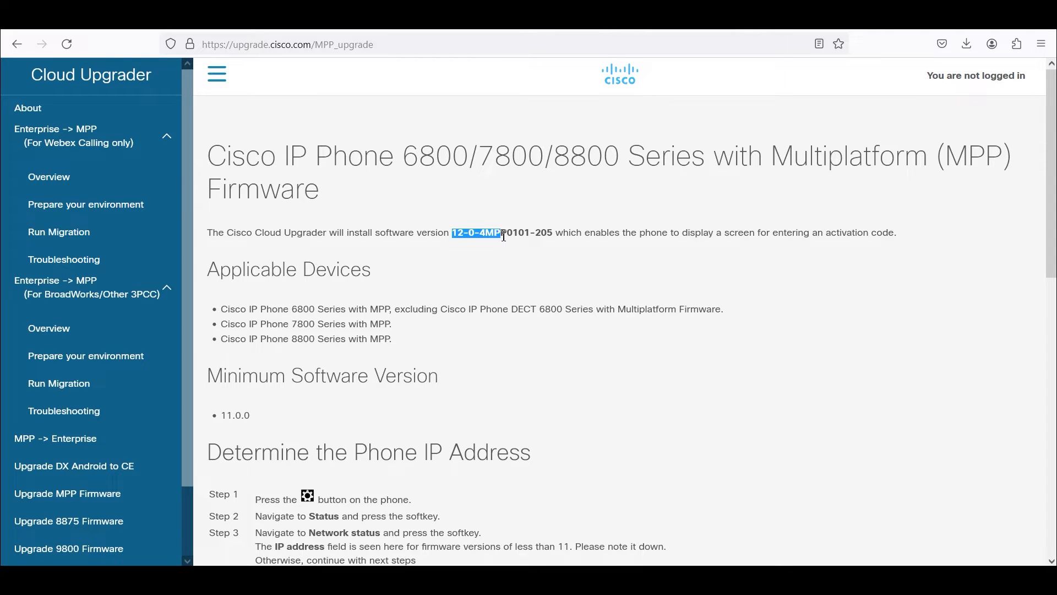
click(298, 44)
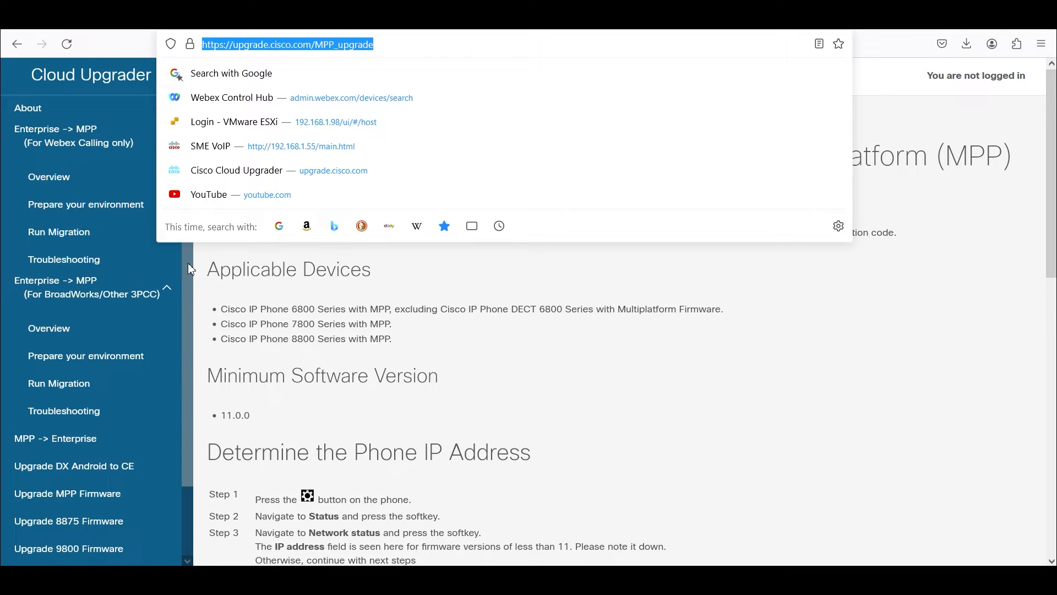
mouse_move(64, 507)
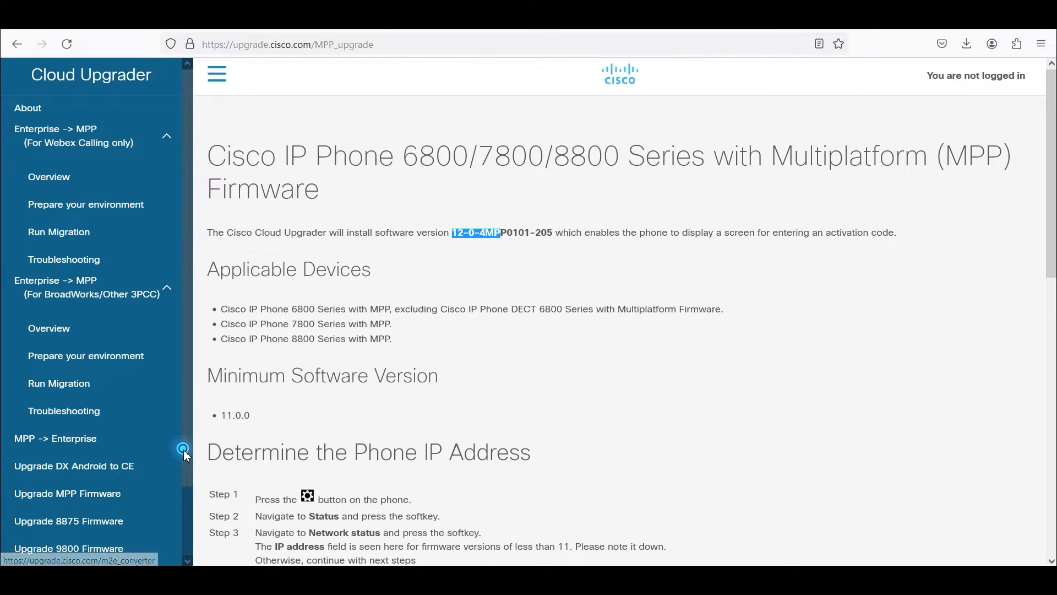
scroll(down, 3)
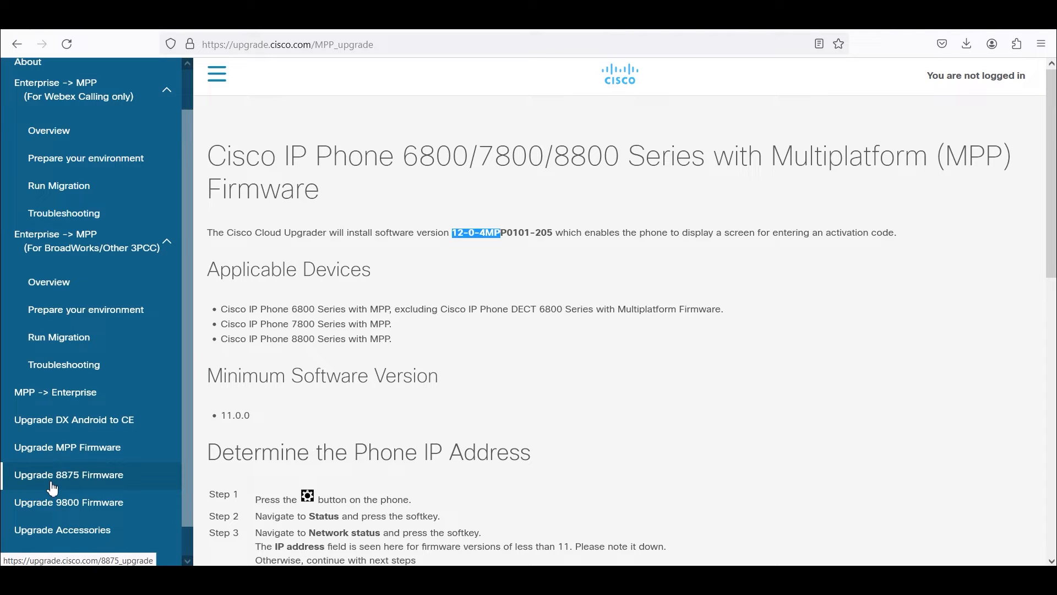
mouse_move(102, 484)
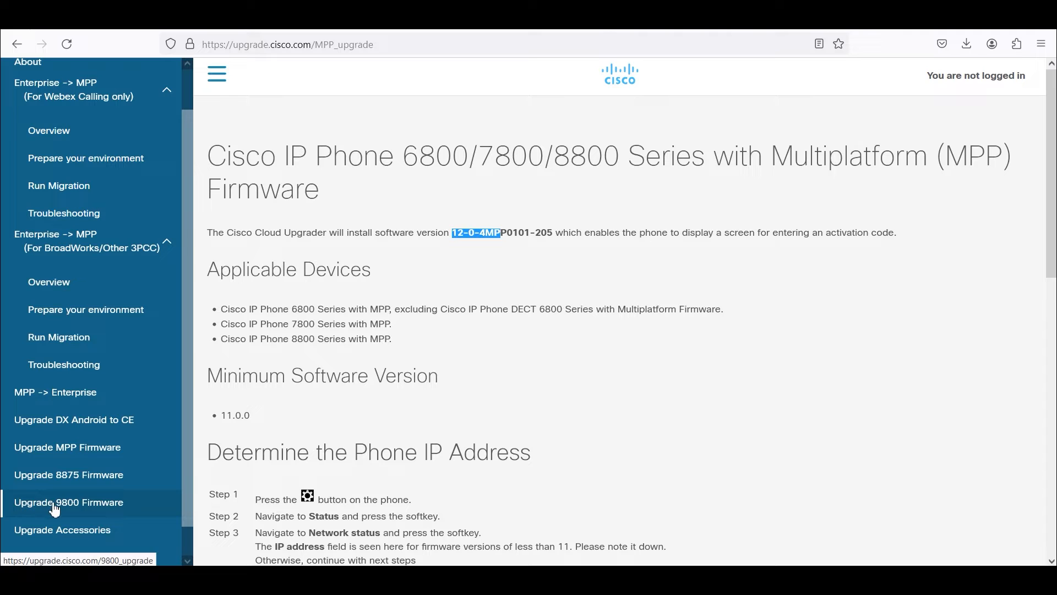
mouse_move(108, 484)
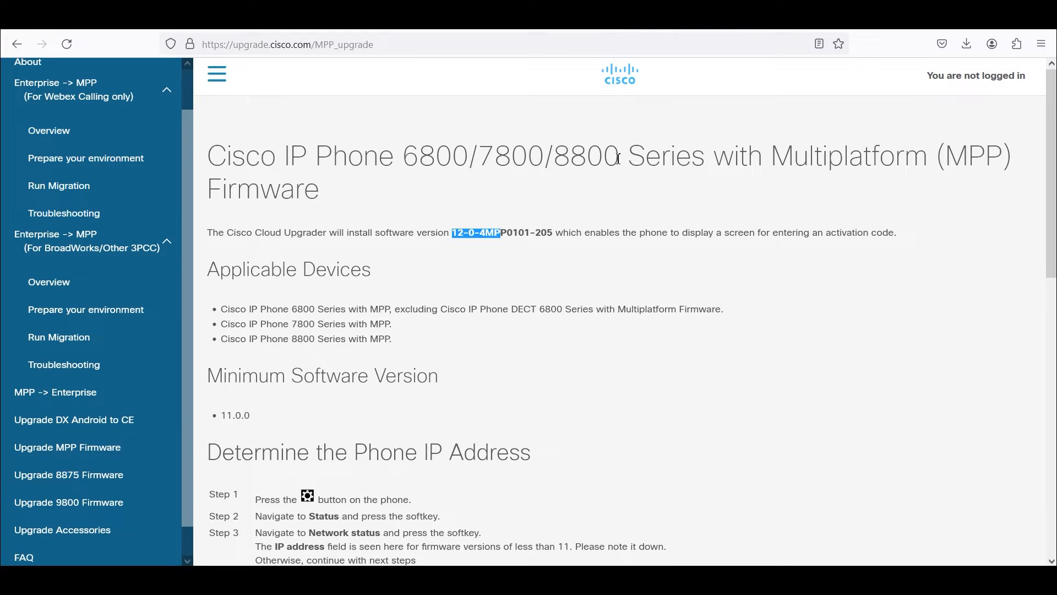
double_click(586, 156)
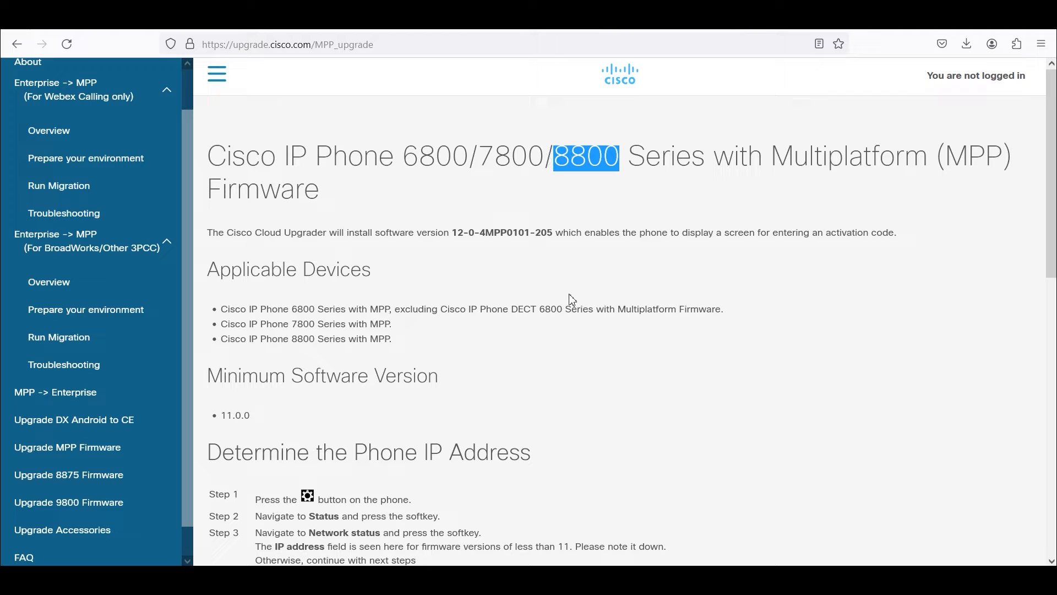
mouse_move(326, 393)
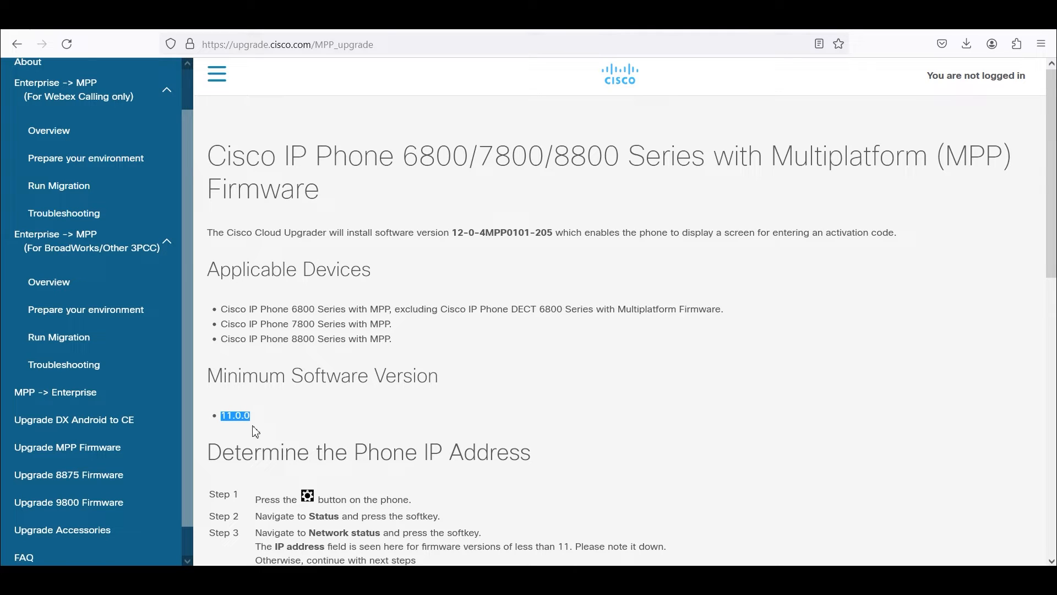
mouse_move(251, 426)
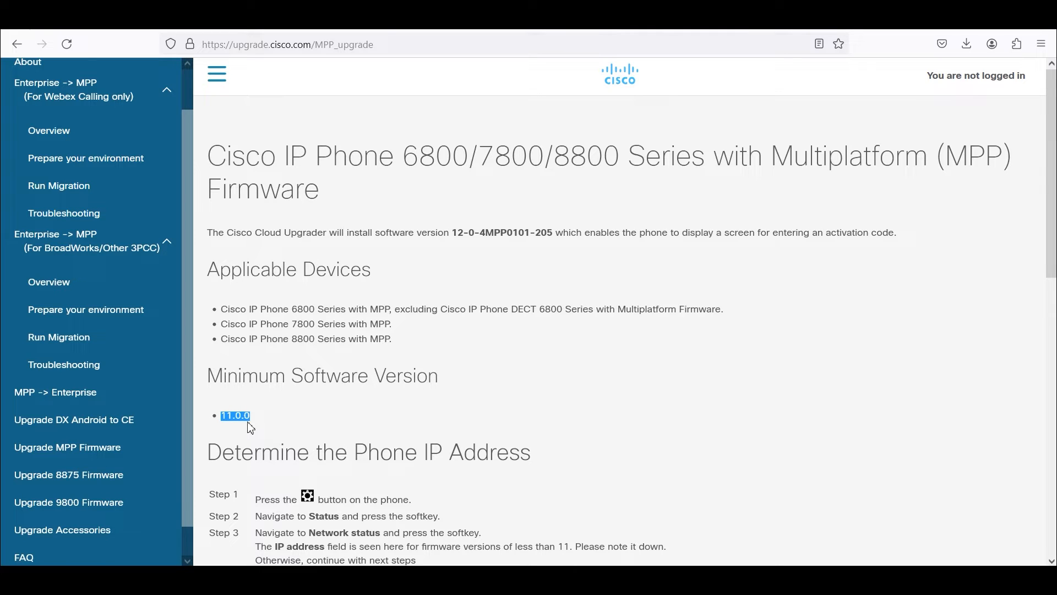
mouse_move(257, 424)
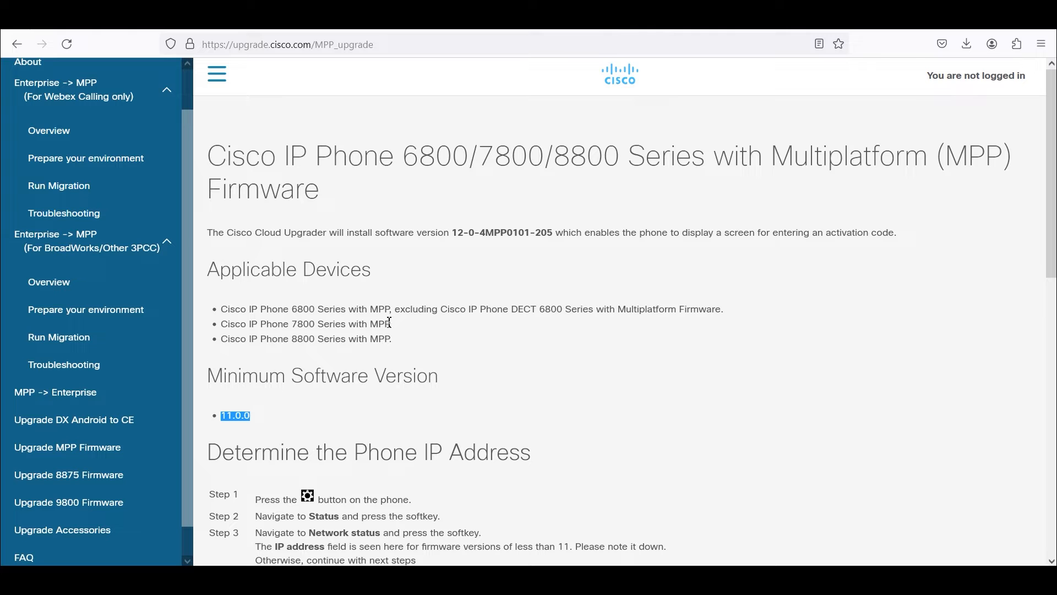
- Review the steps for finding the phone IP address and the Provisioning save-and-reboot instruction
scroll(down, 3)
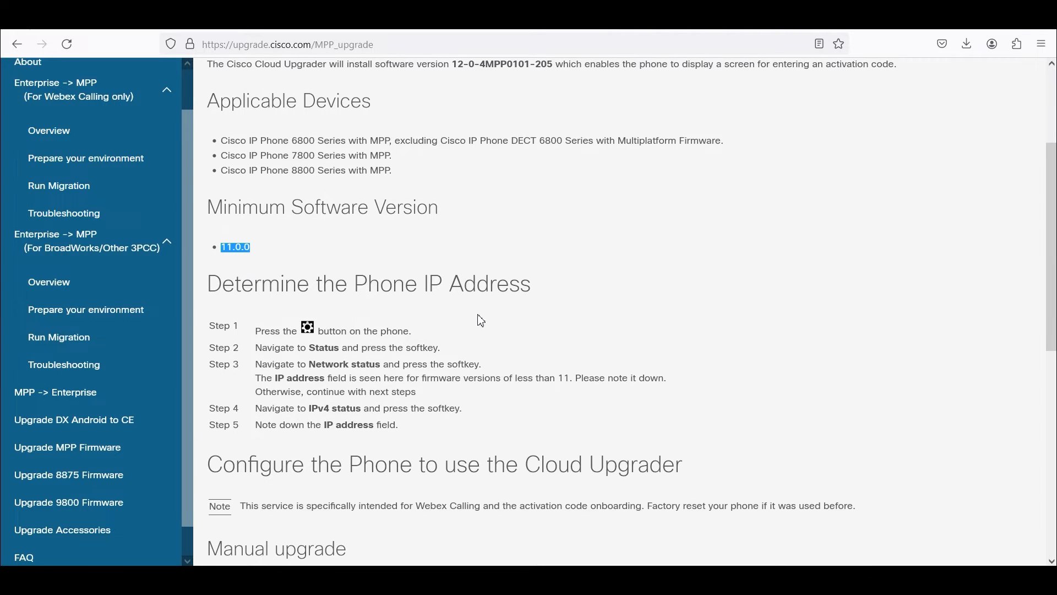
drag(257, 347, 398, 429)
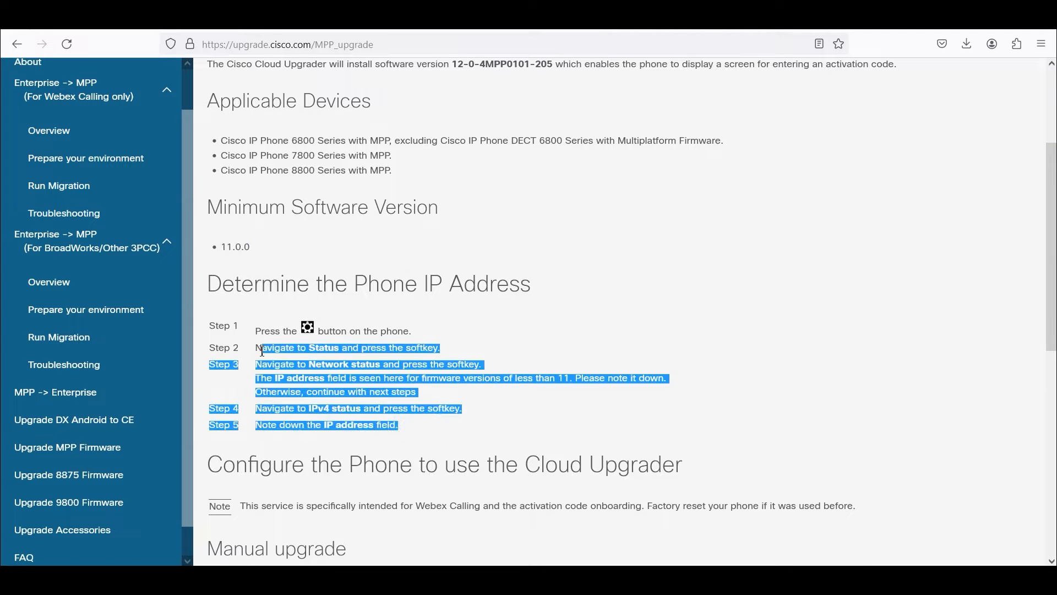
click(467, 318)
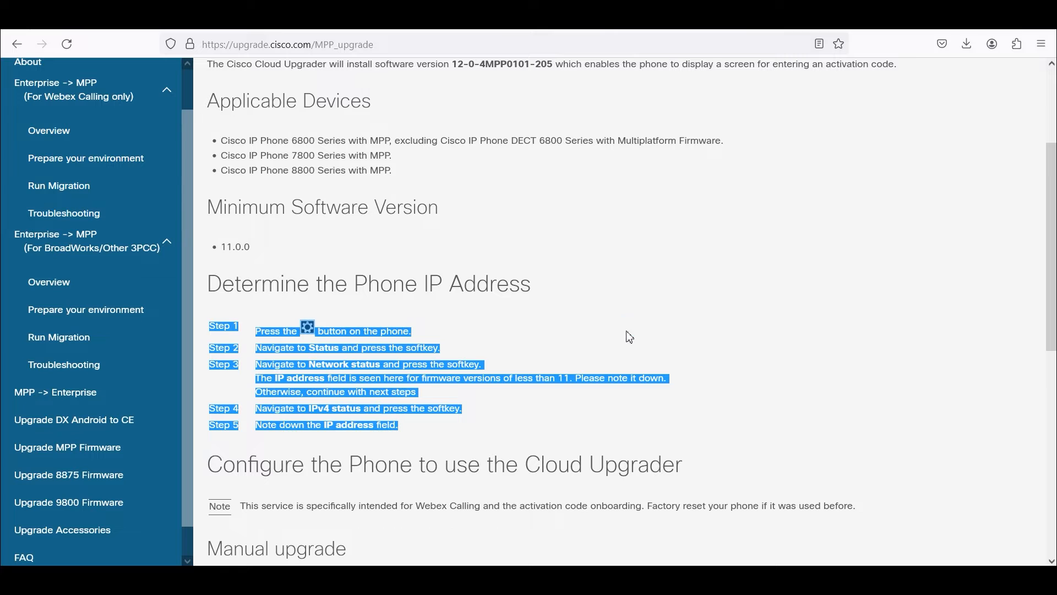
scroll(down, 3)
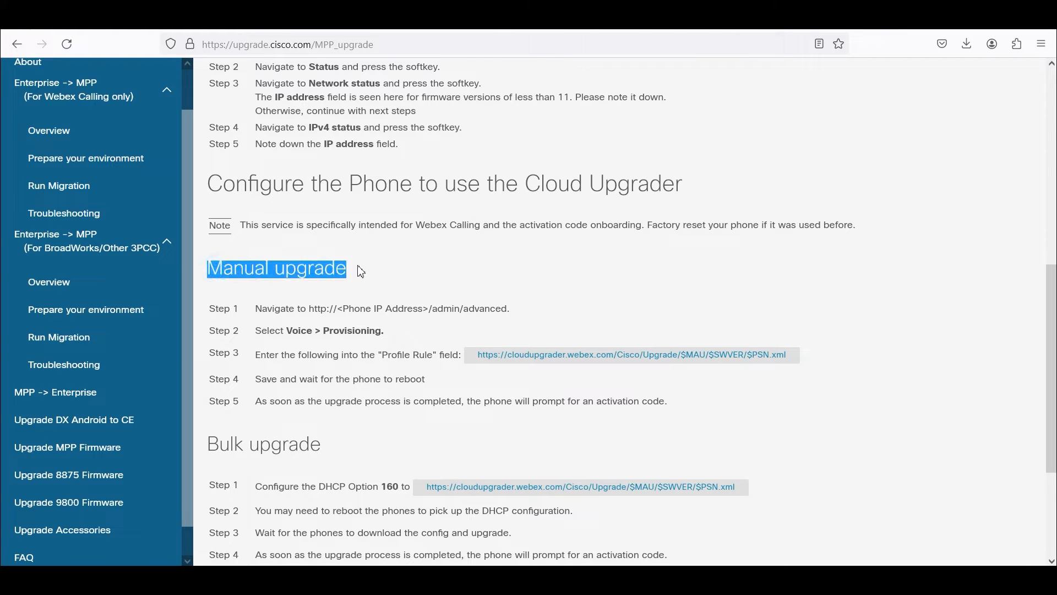
mouse_move(282, 323)
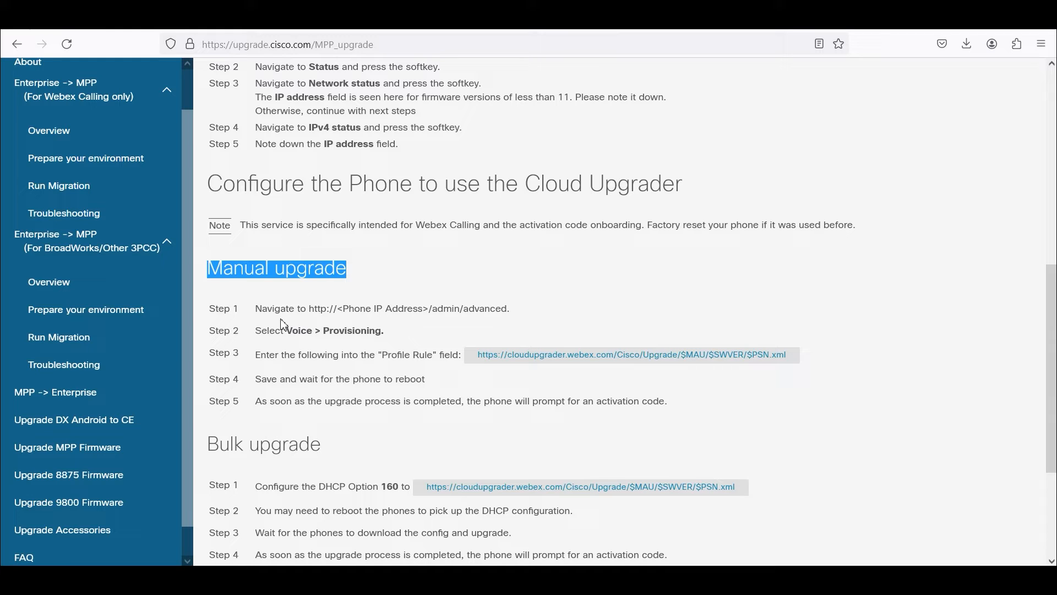
mouse_move(436, 315)
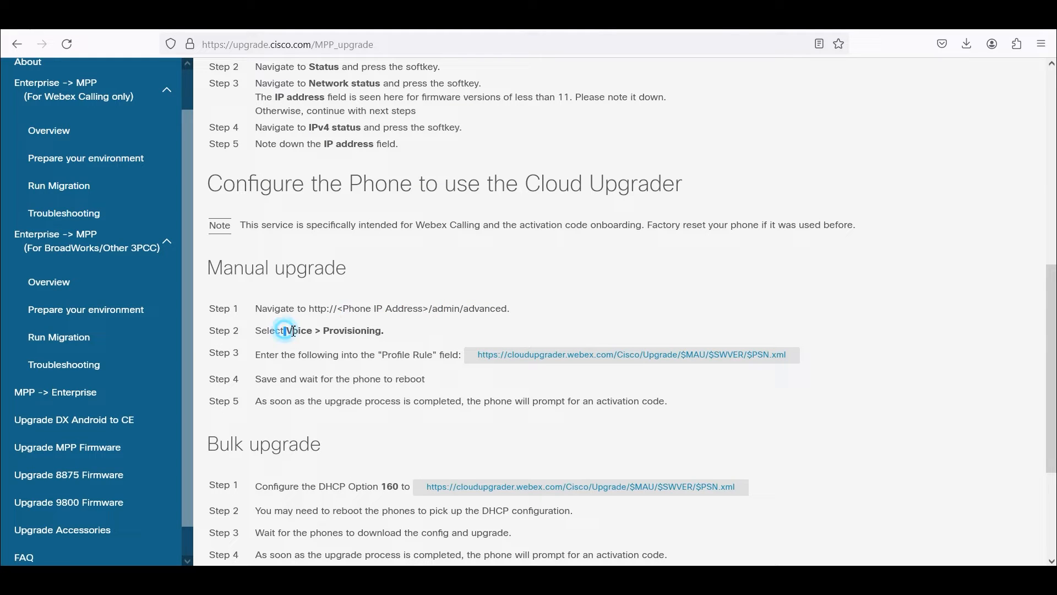
double_click(297, 330)
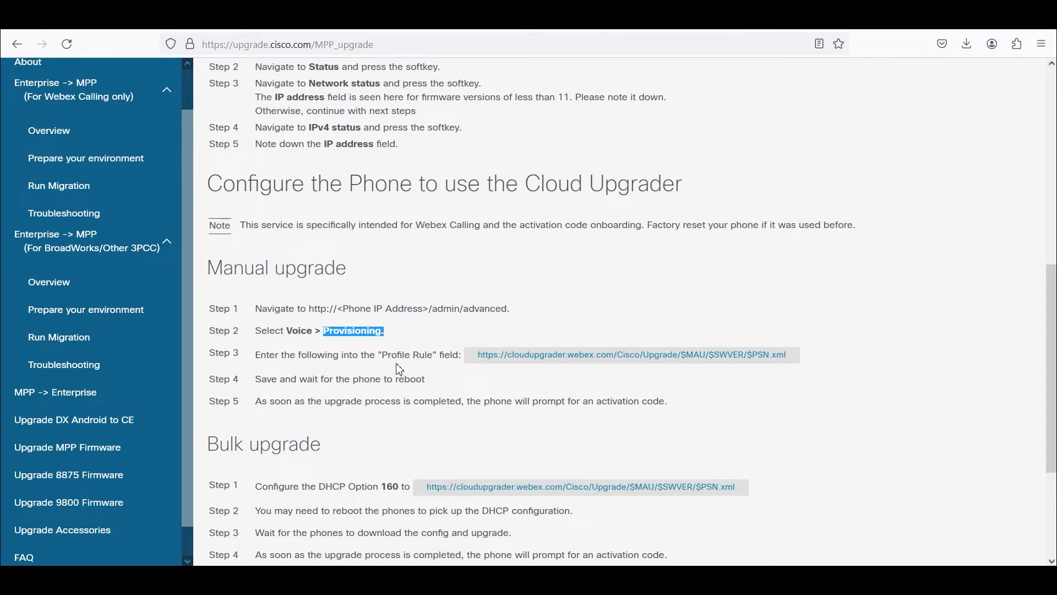
mouse_move(546, 358)
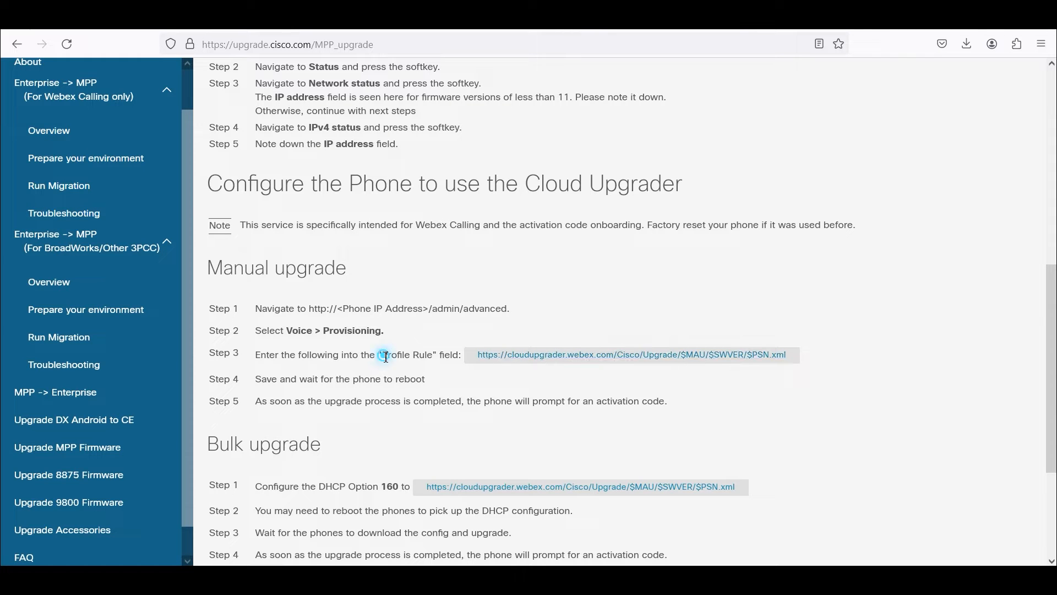
drag(381, 354, 467, 353)
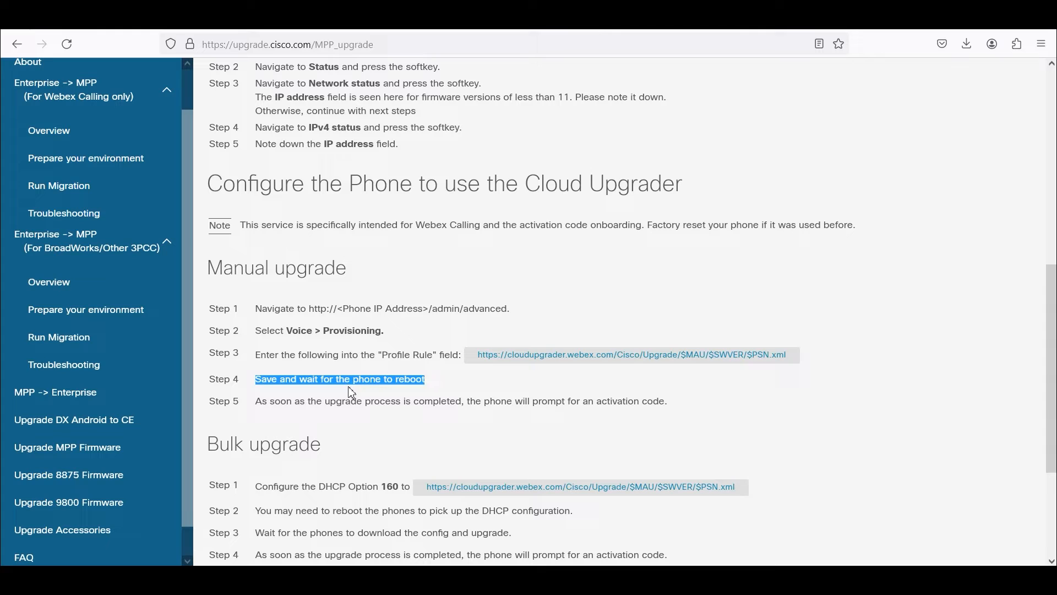
- Highlight step 4's phone wording and the Manual and Bulk upgrade headings for emphasis
click(350, 381)
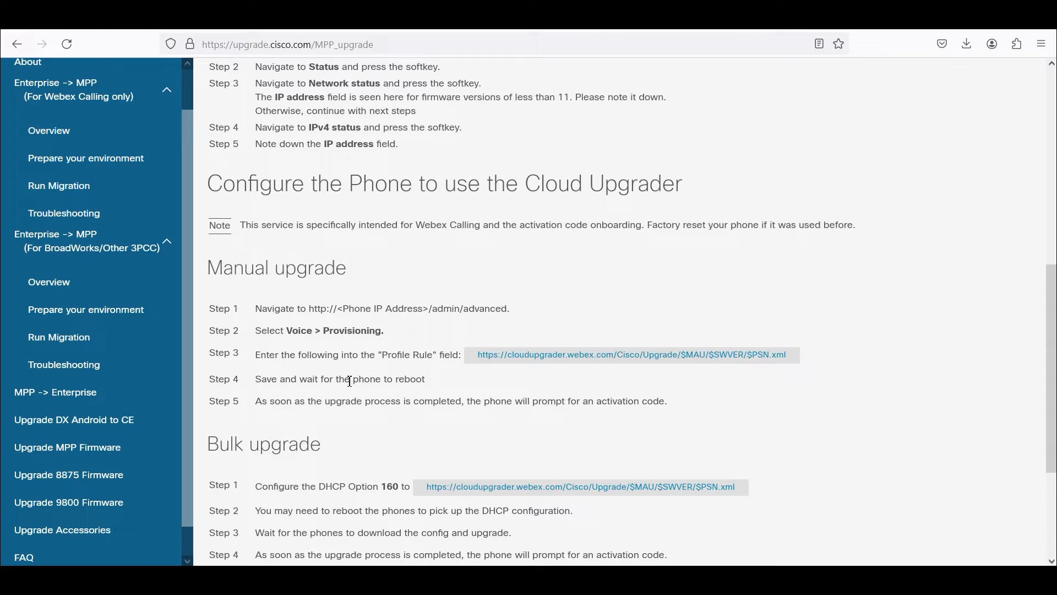
double_click(365, 378)
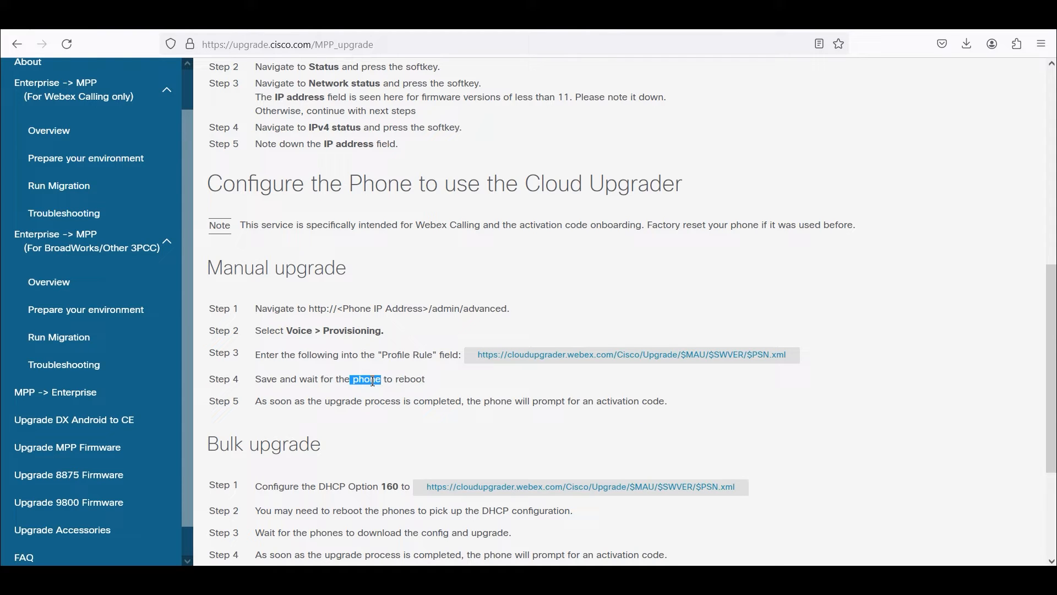
mouse_move(396, 378)
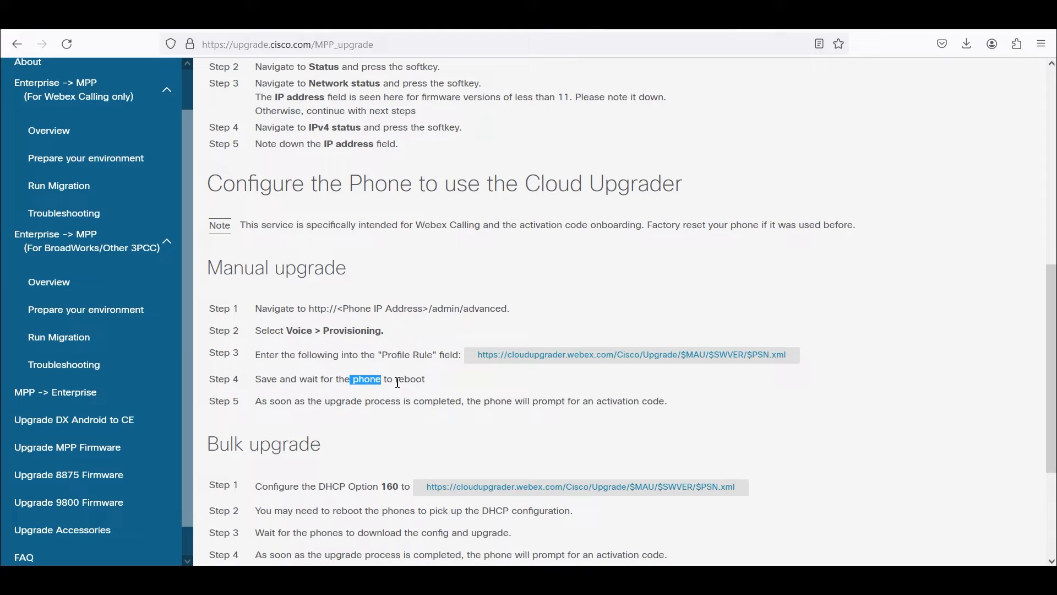
double_click(410, 379)
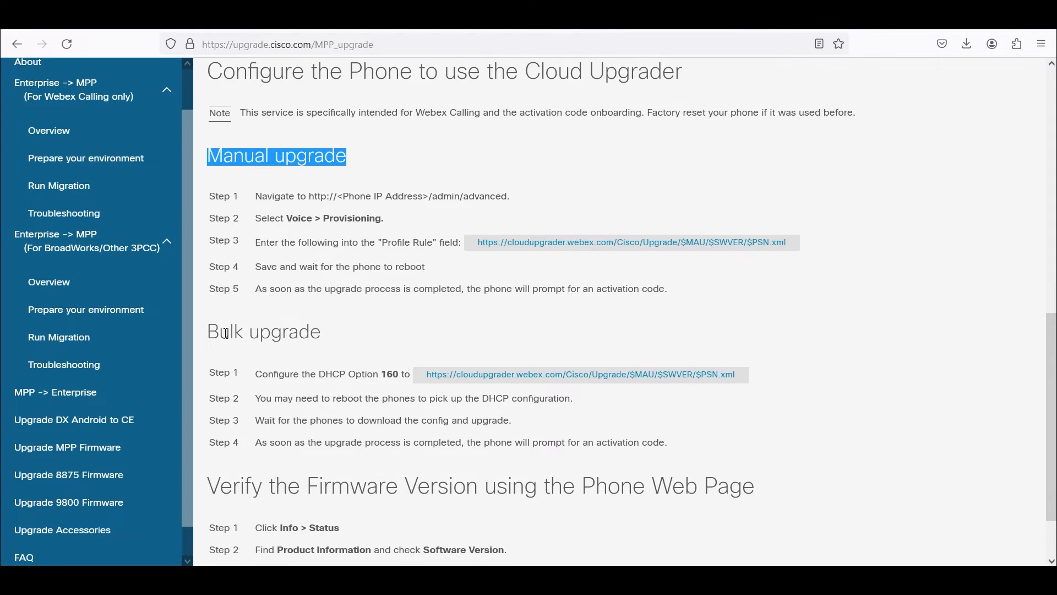
double_click(264, 331)
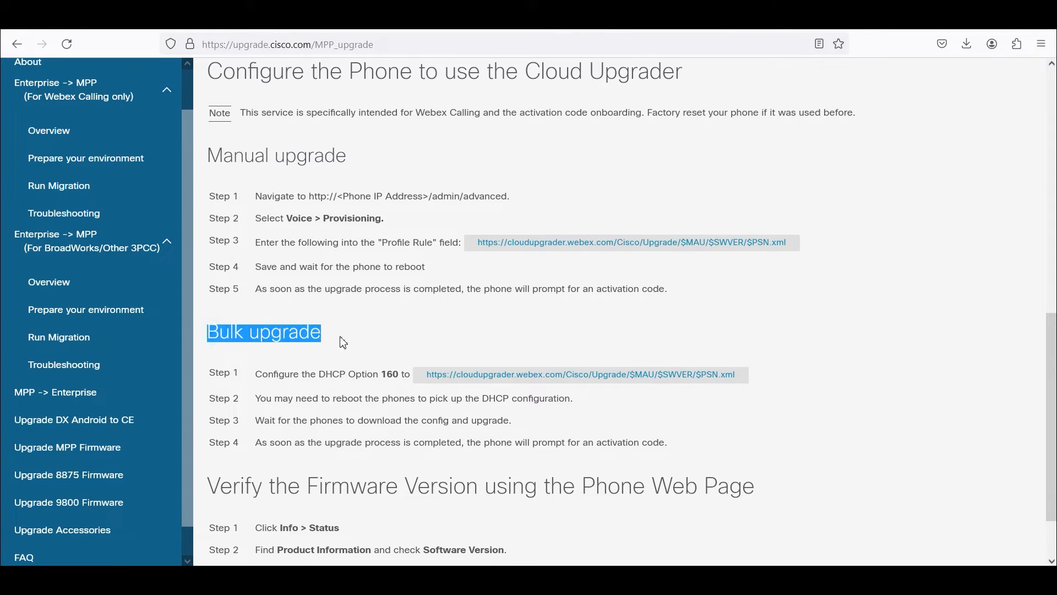
mouse_move(346, 359)
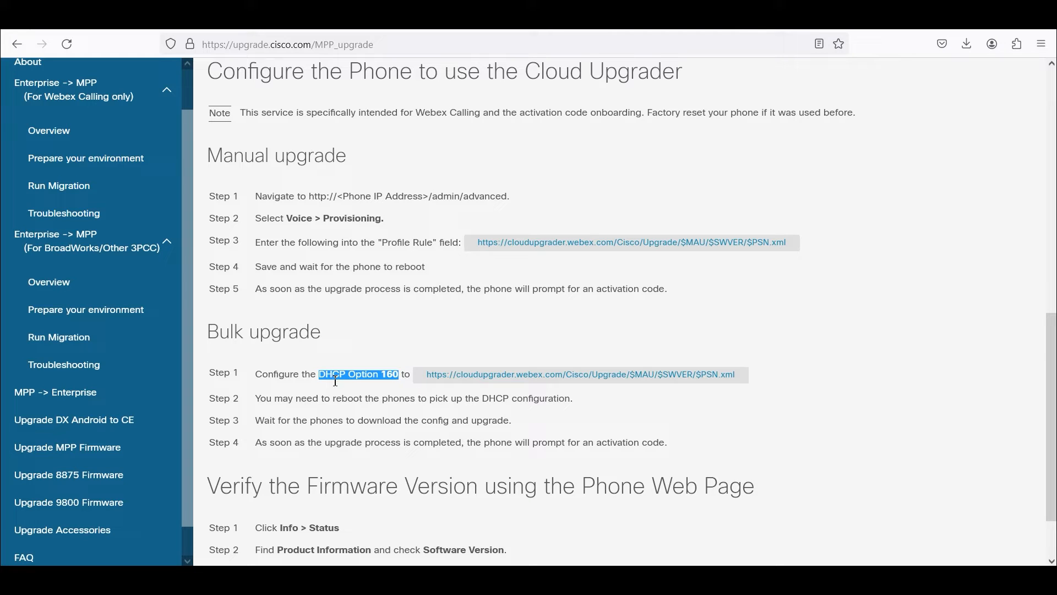
mouse_move(496, 377)
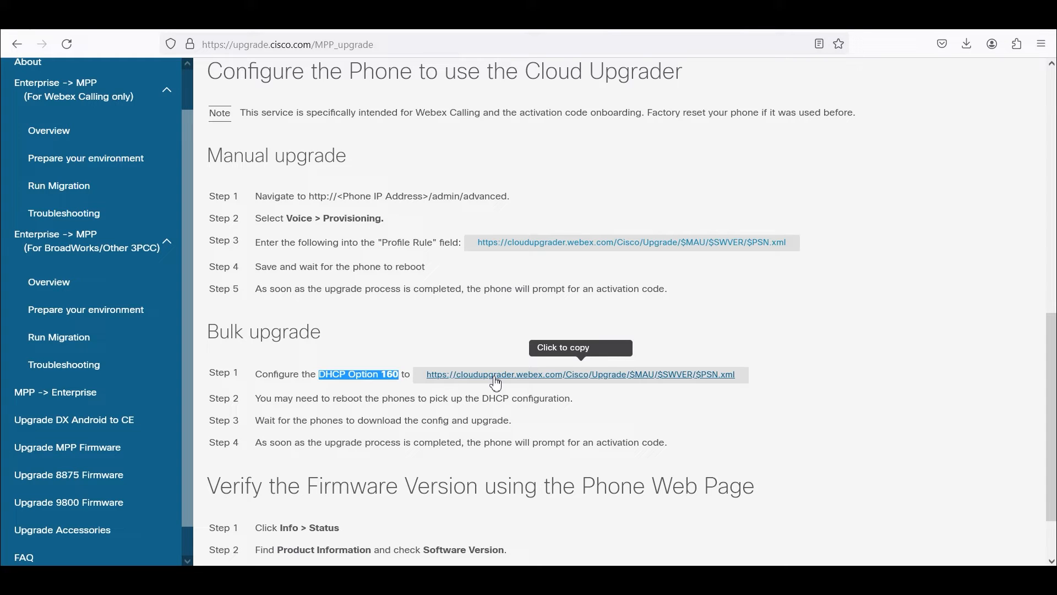
mouse_move(669, 444)
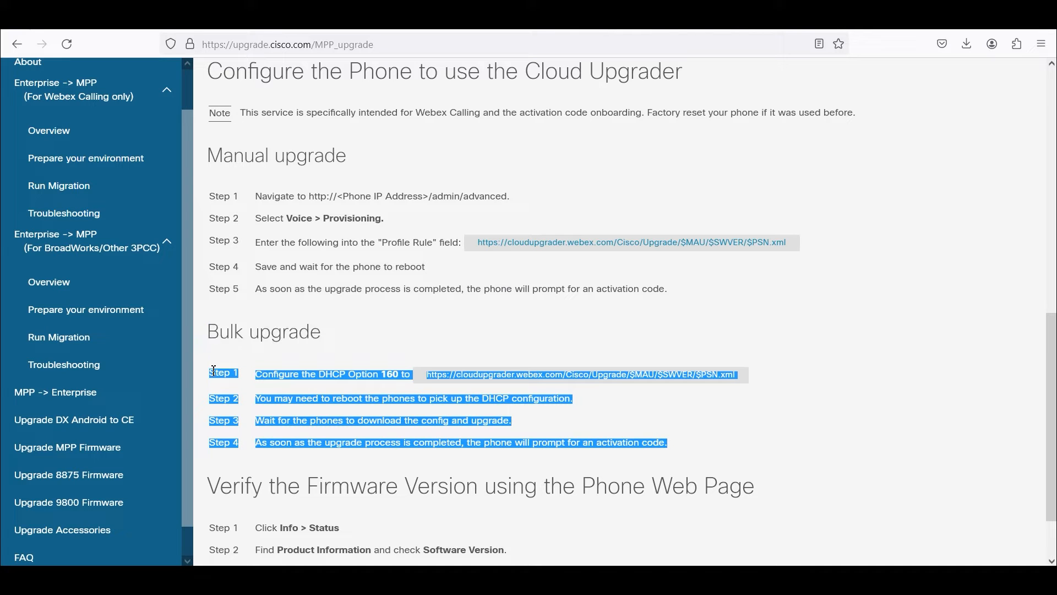
double_click(263, 331)
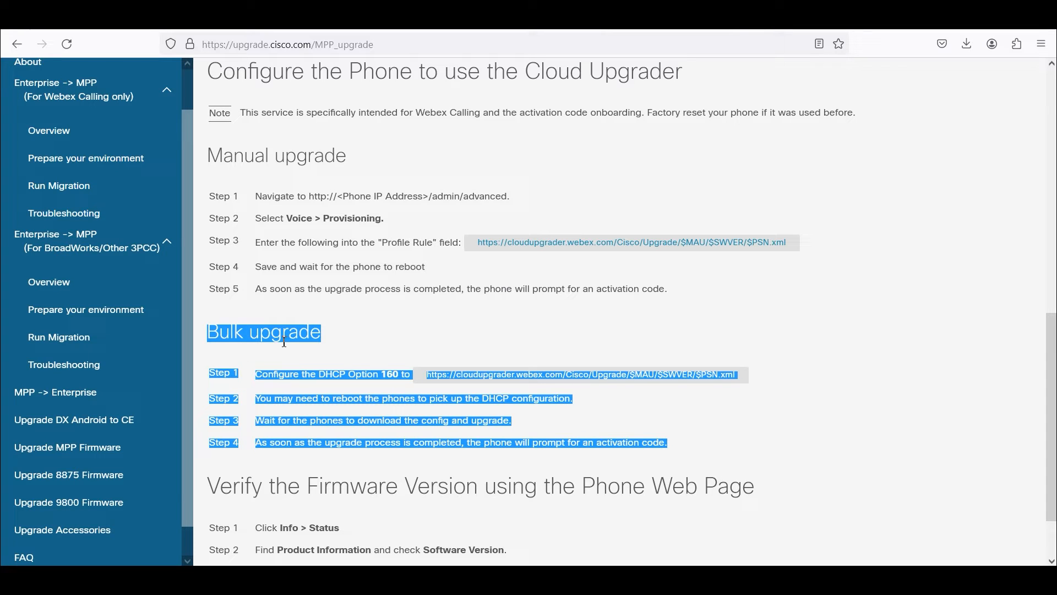
mouse_move(657, 365)
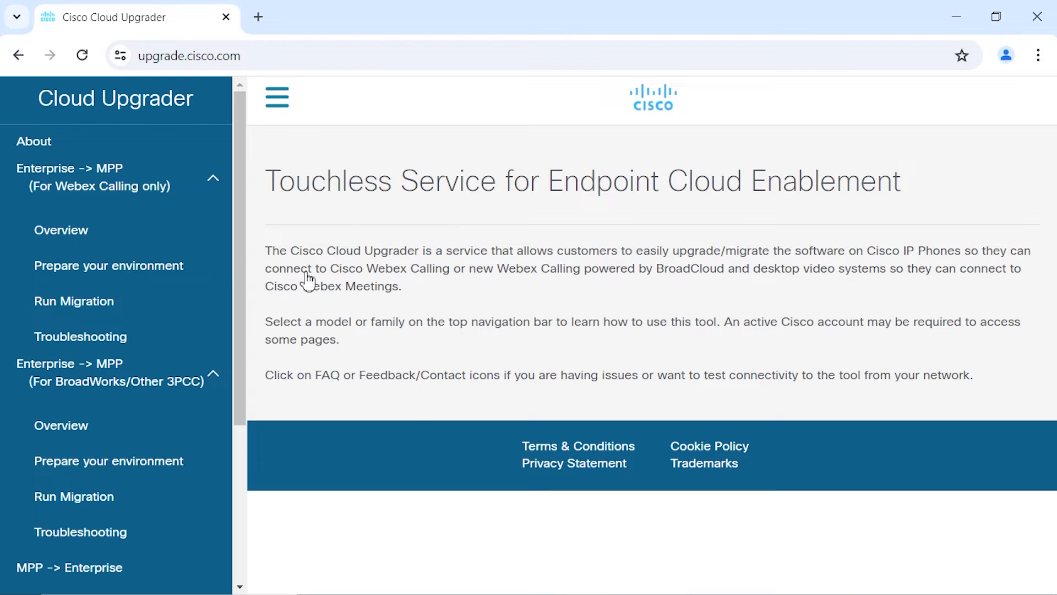
mouse_move(256, 64)
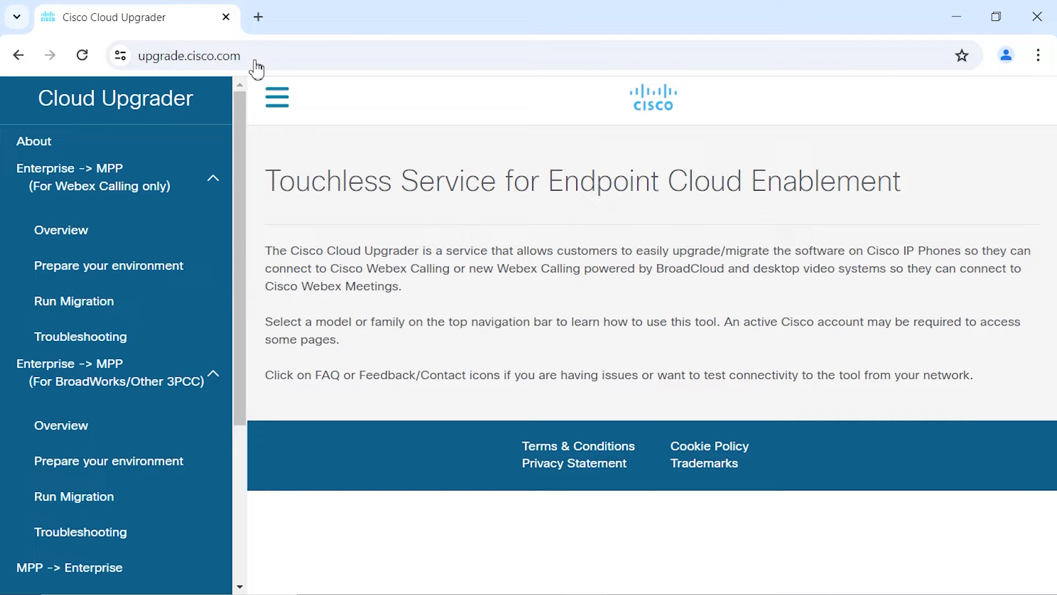
mouse_move(245, 224)
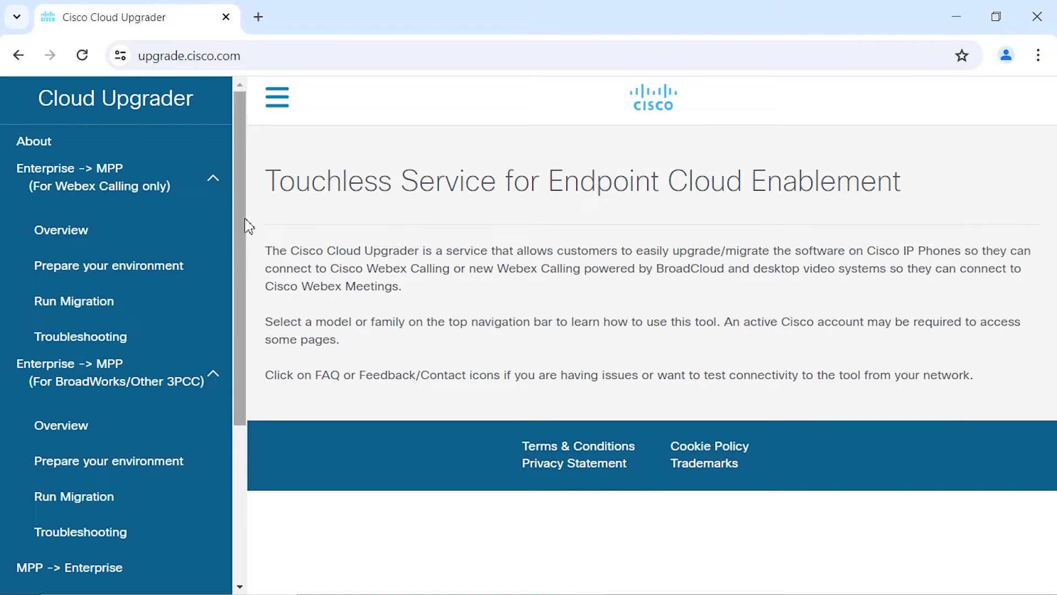
- Reopen the Upgrade MPP Firmware instructions and bring the manual upgrade steps into view
click(85, 399)
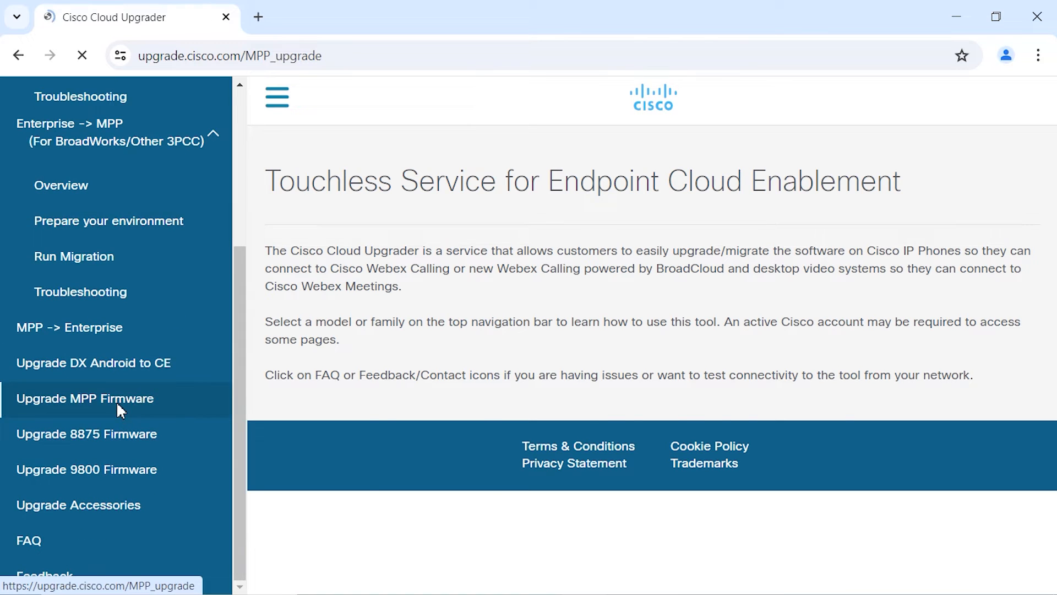
click(85, 399)
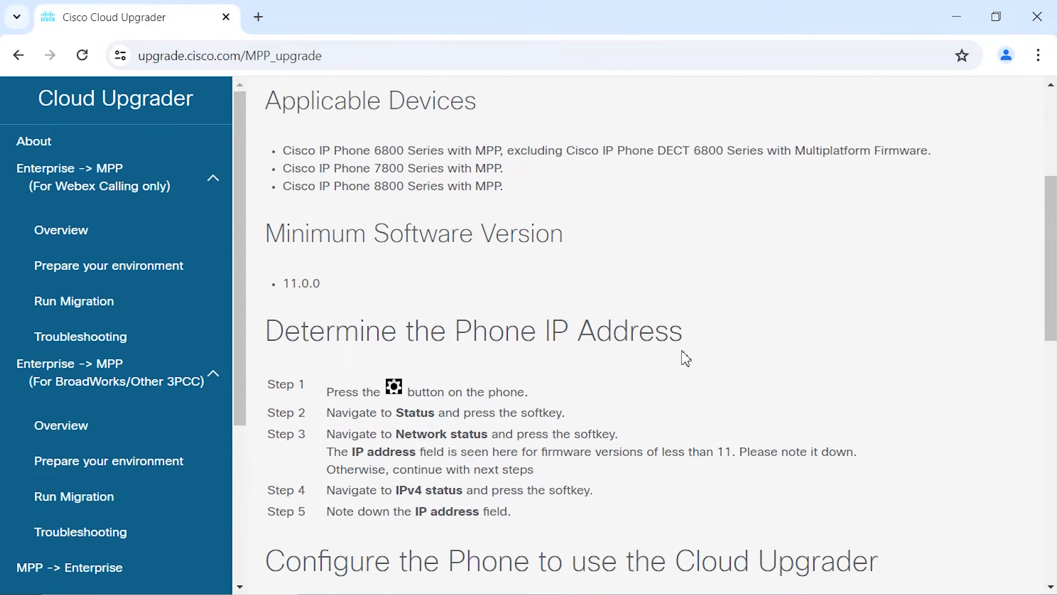
scroll(down, 3)
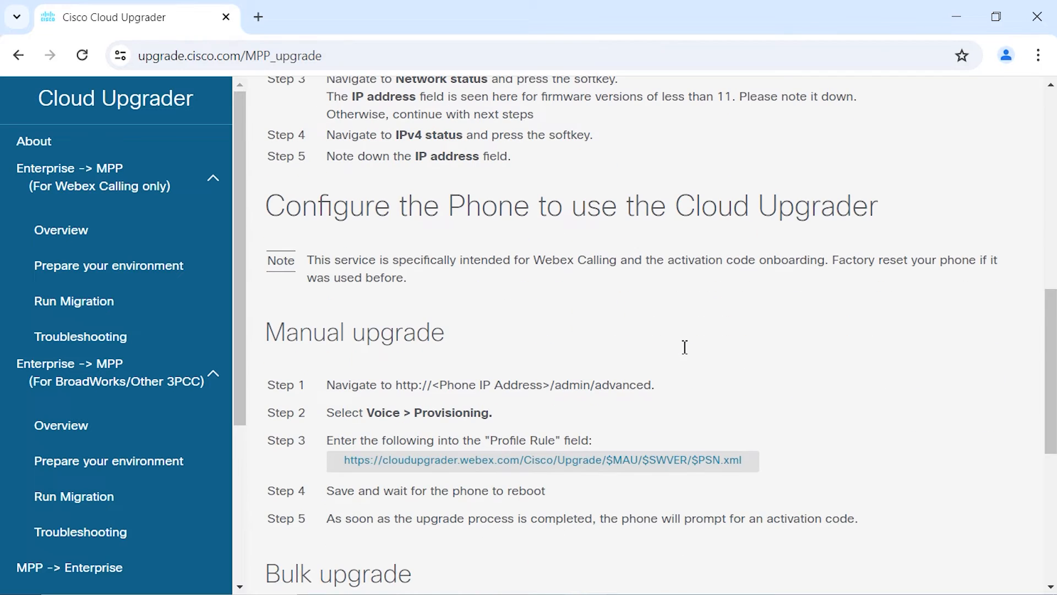
mouse_move(683, 352)
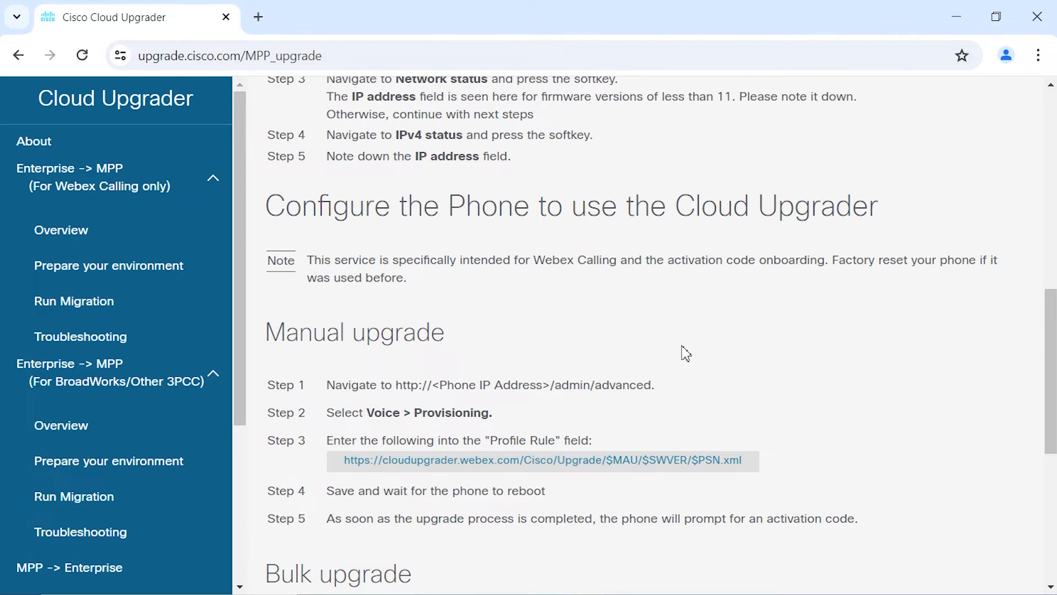
mouse_move(577, 393)
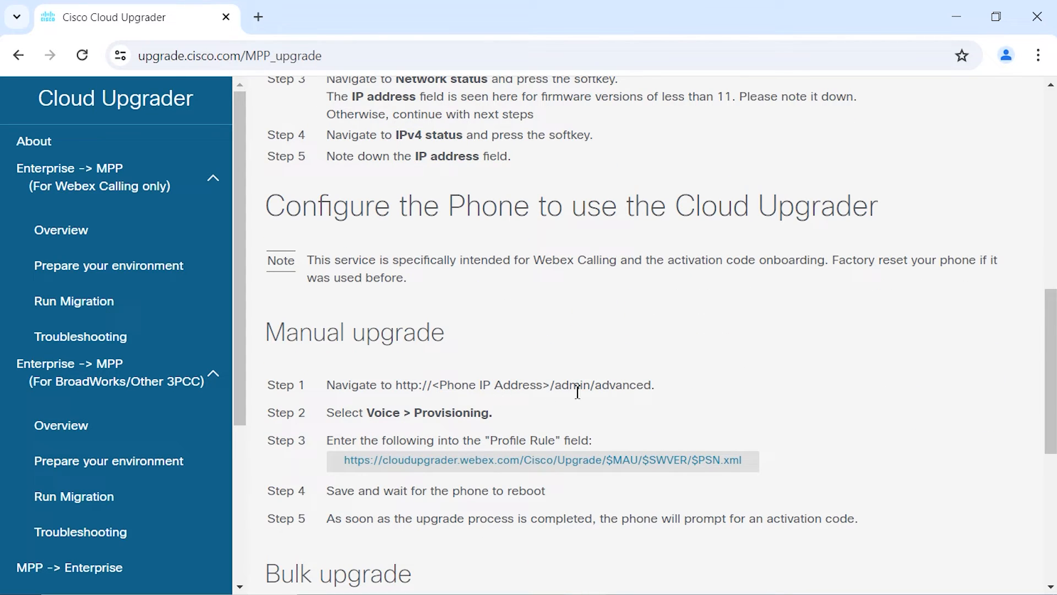
mouse_move(459, 416)
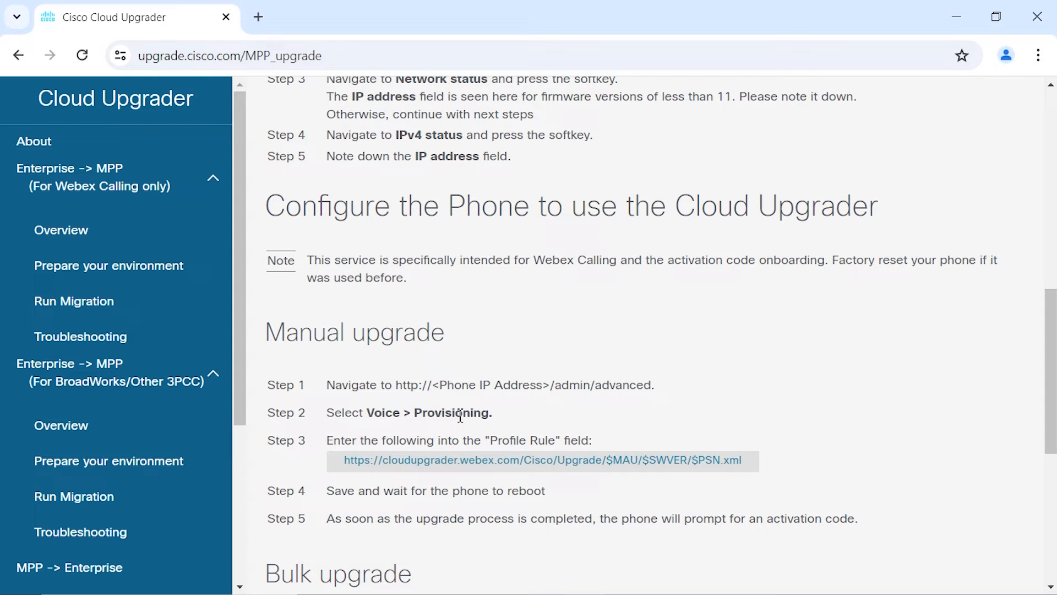
mouse_move(508, 440)
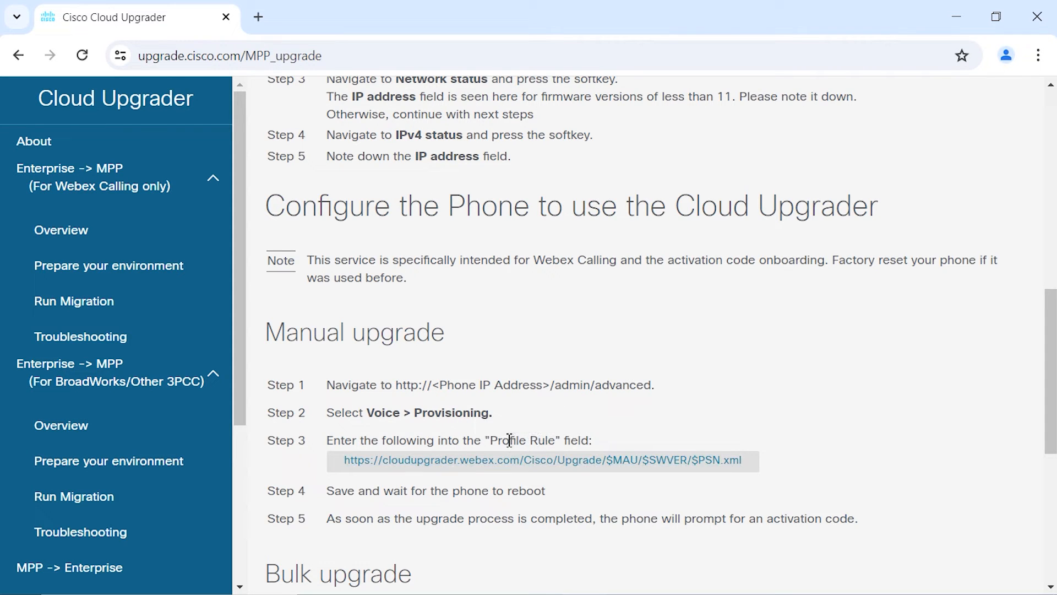
mouse_move(467, 465)
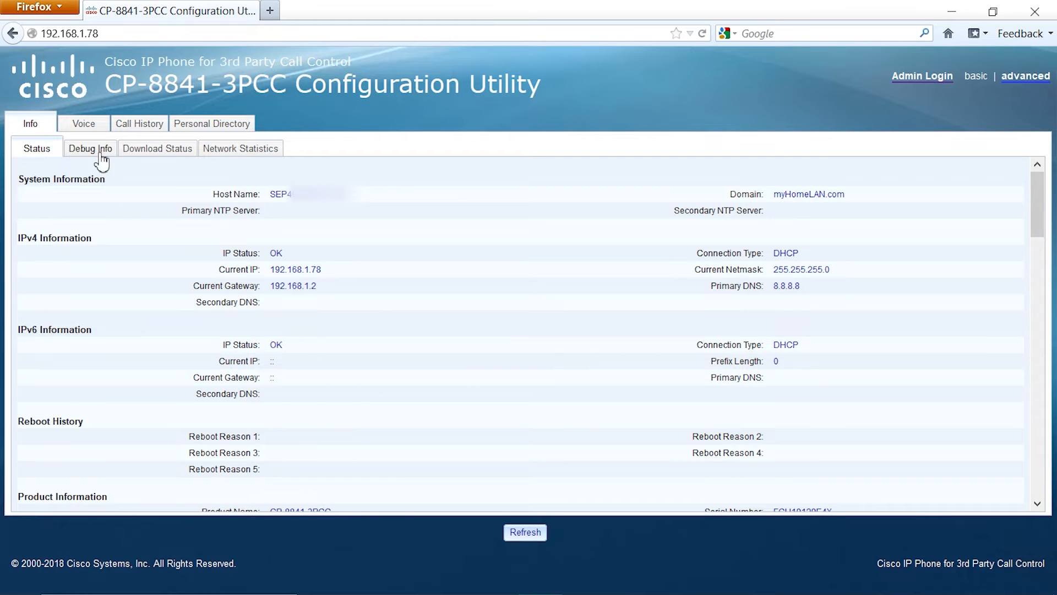
click(923, 75)
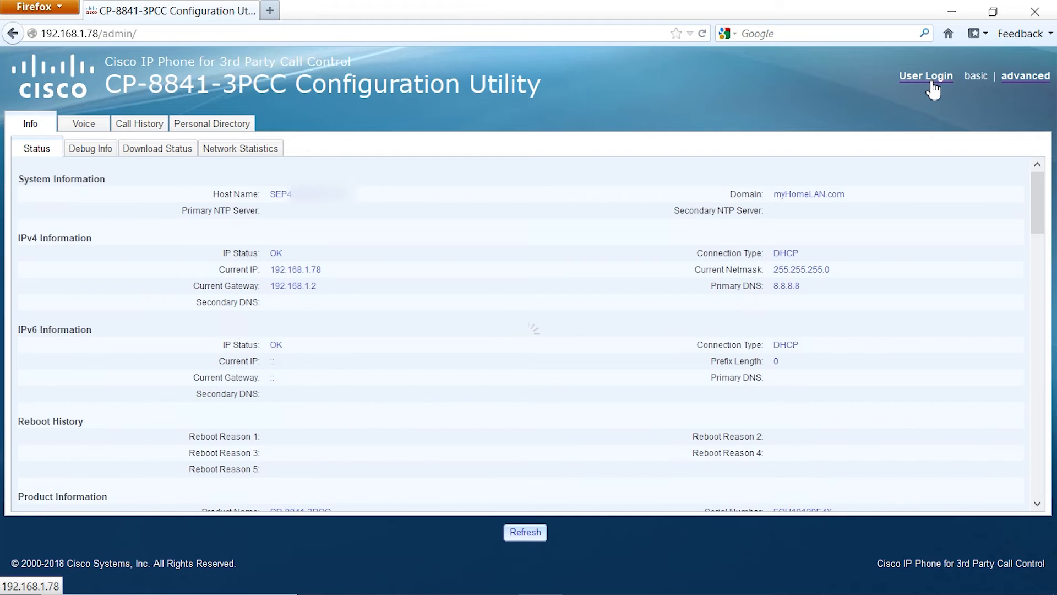
click(1027, 76)
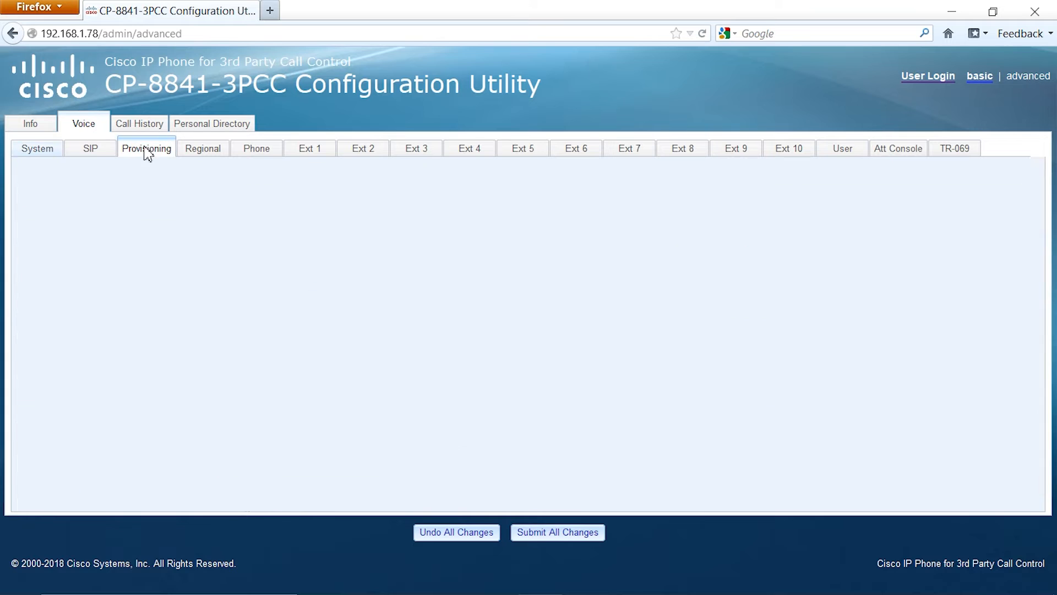
click(146, 147)
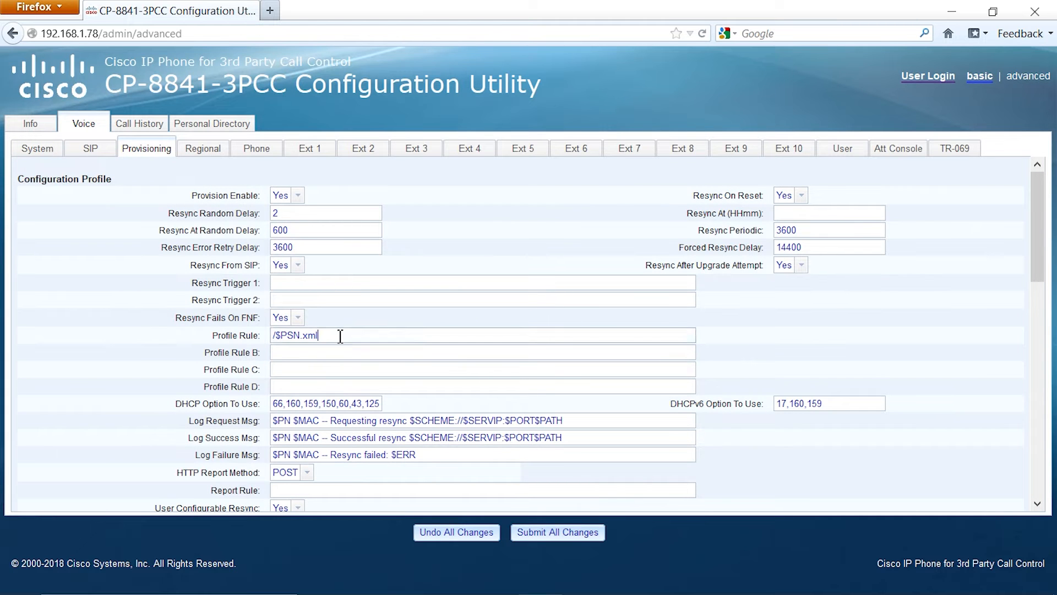
text(https://cloudupgrader.webex.com/Cisco/Upgrade/$MAU/$SWVER/$PSN.xml)
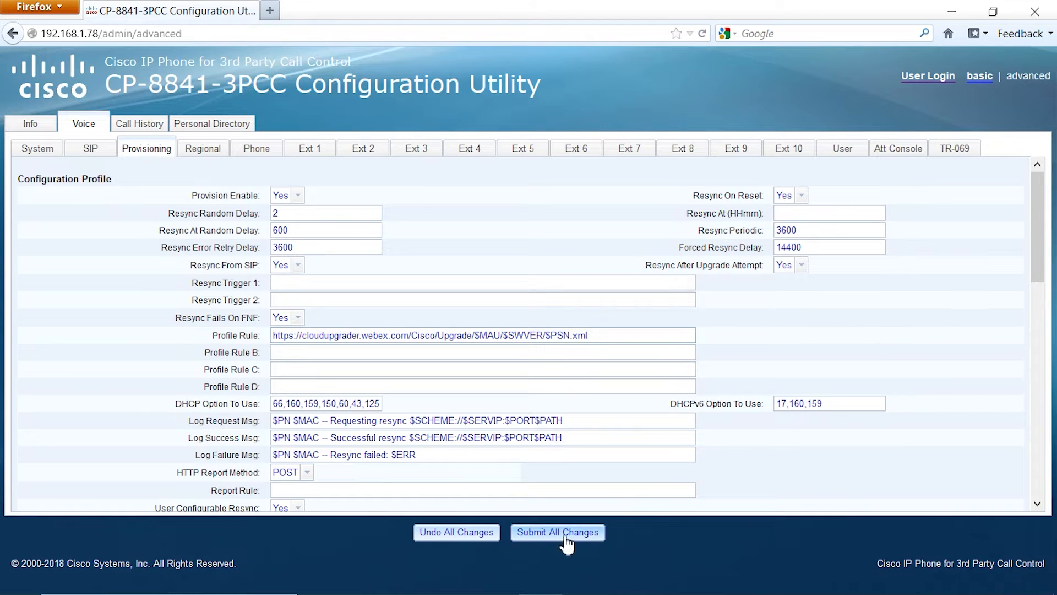
click(557, 533)
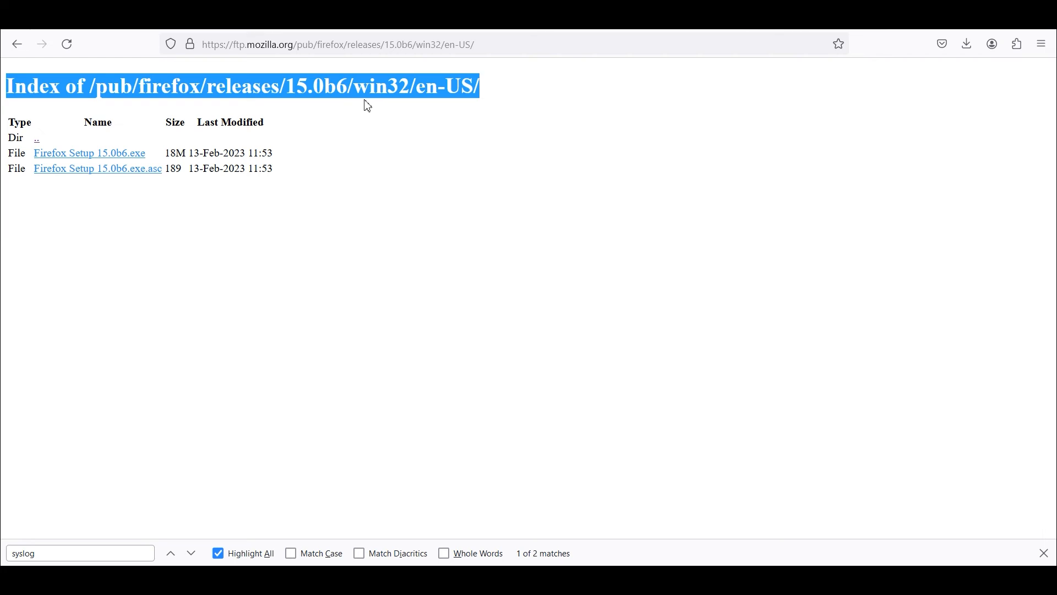
mouse_move(347, 105)
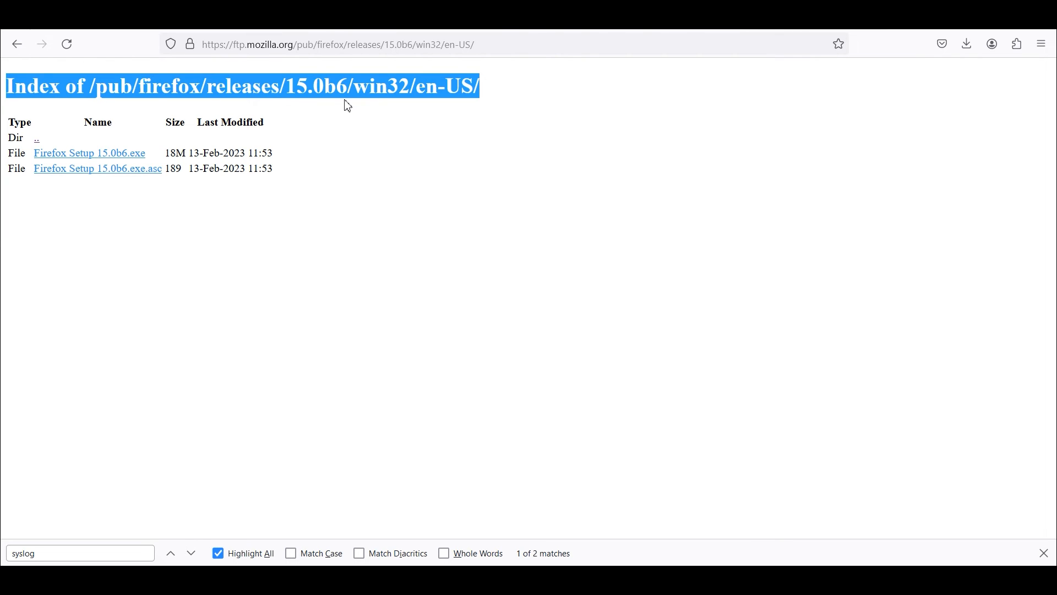
mouse_move(297, 172)
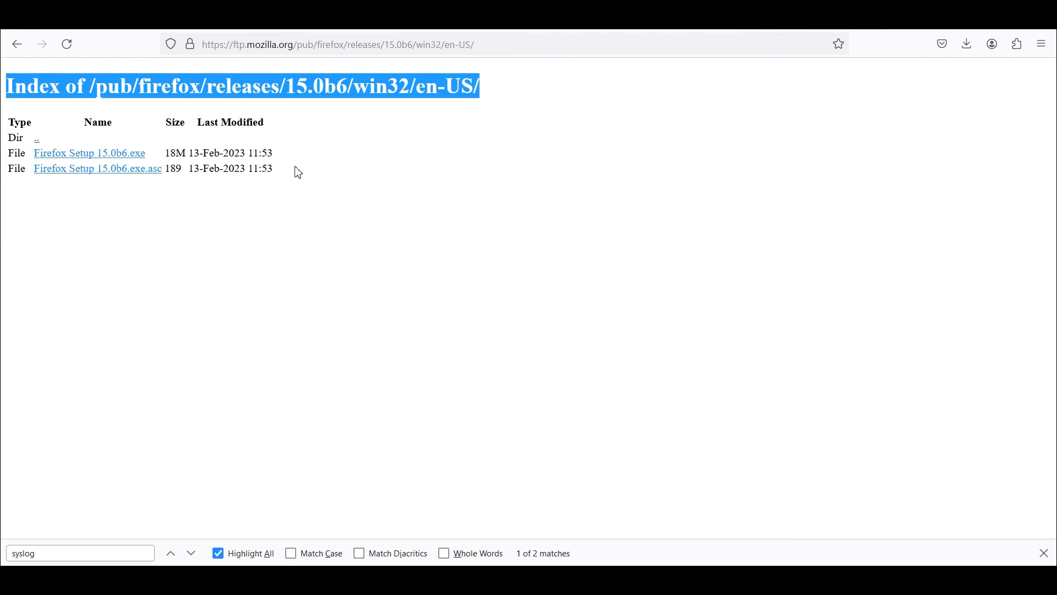
mouse_move(286, 174)
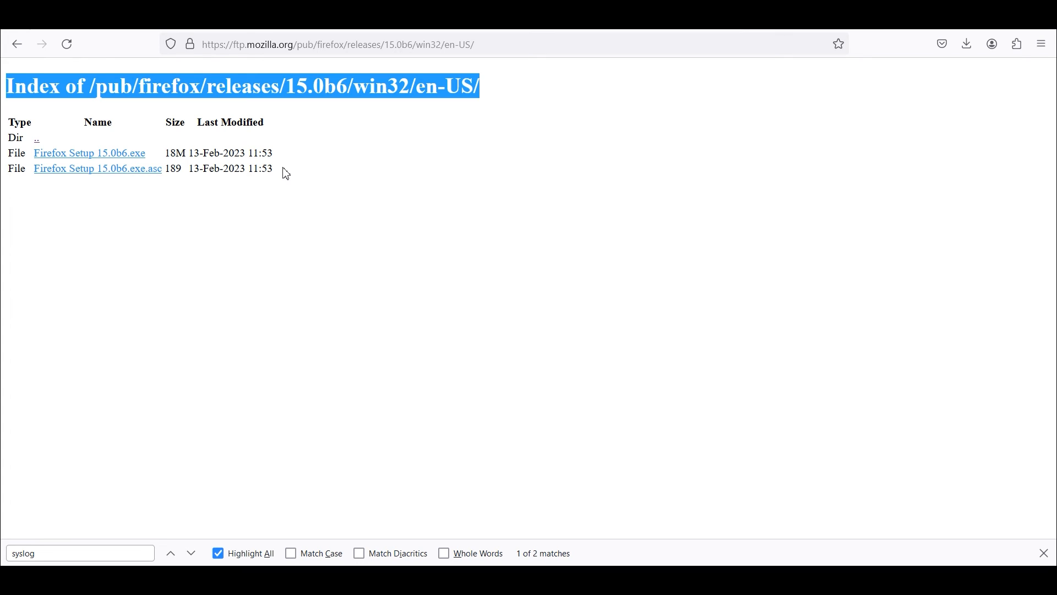
mouse_move(849, 496)
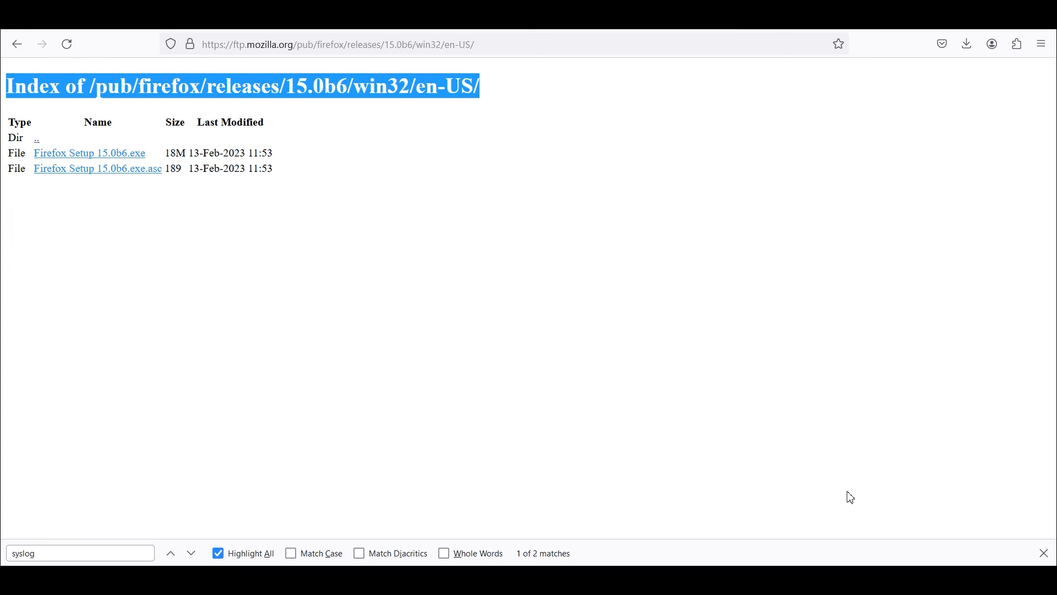